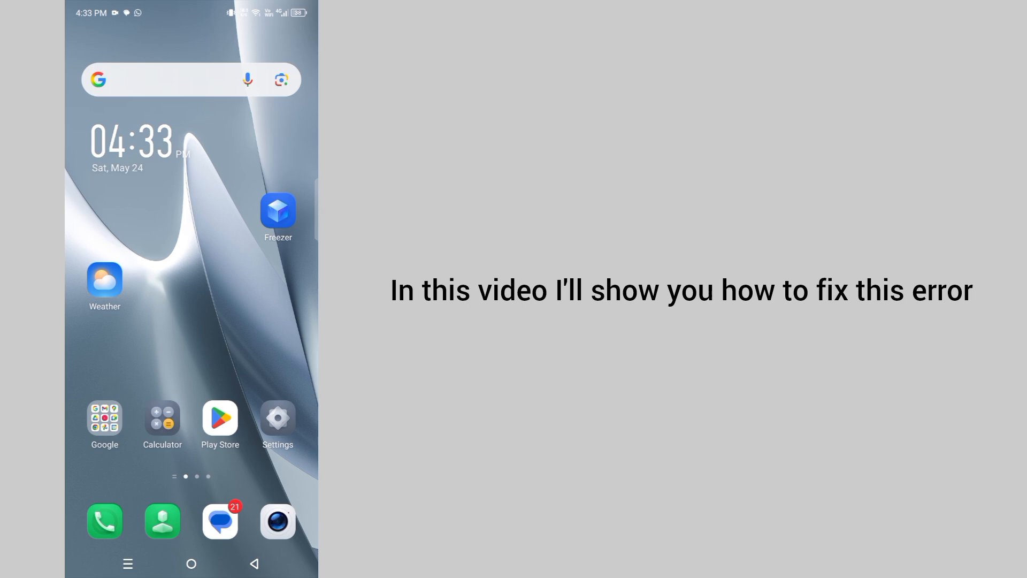
# - Reach the full installed-app list under App Management in Settings
pyautogui.hscroll(-3)
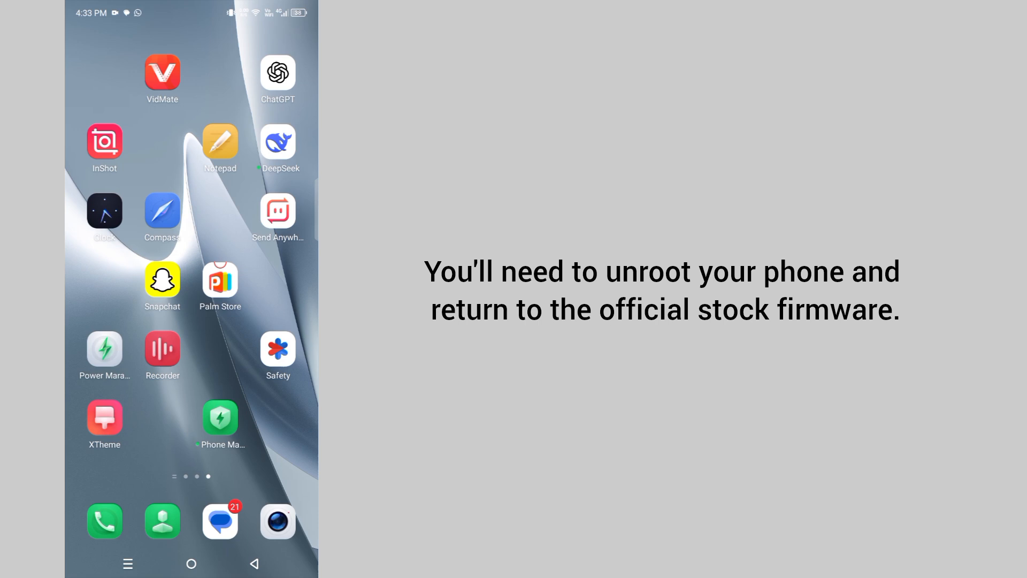
pyautogui.hscroll(-3)
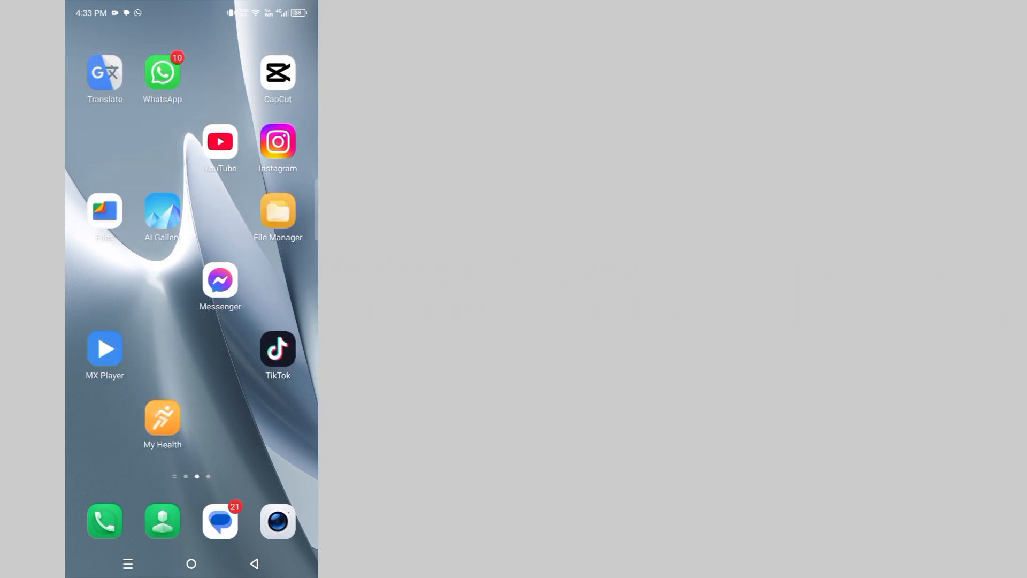
pyautogui.hscroll(-3)
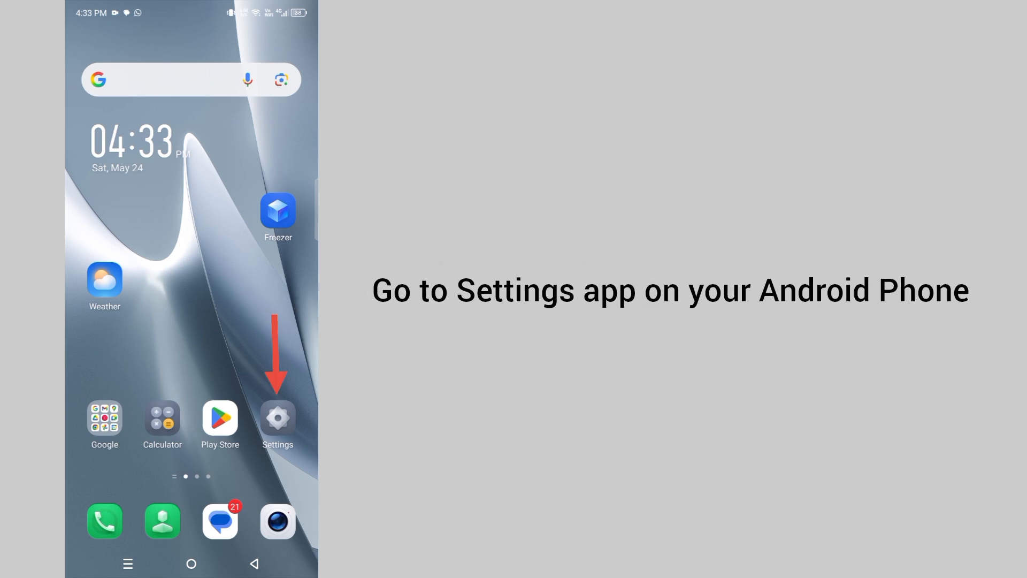
pyautogui.click(276, 417)
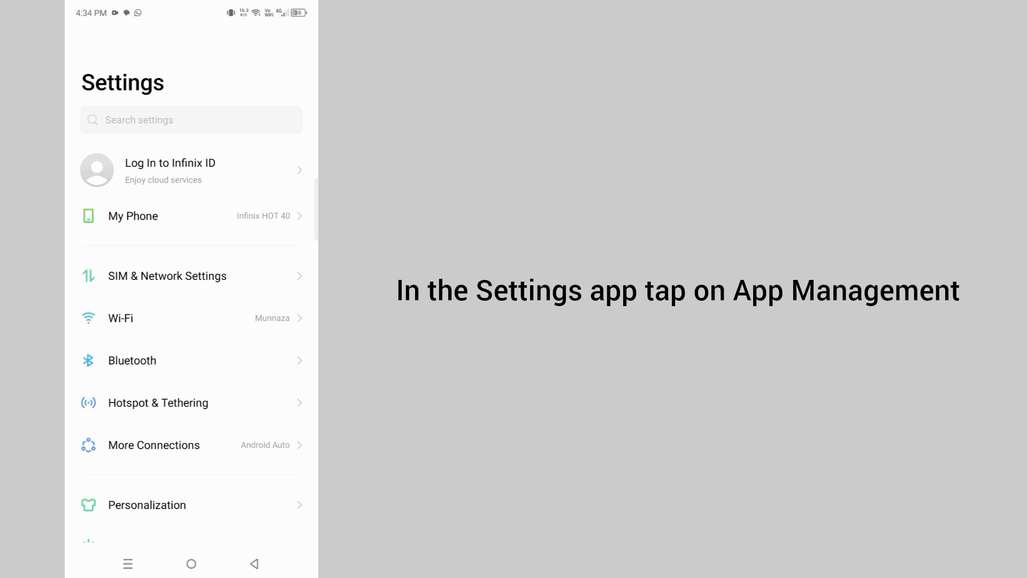
pyautogui.scroll(-3)
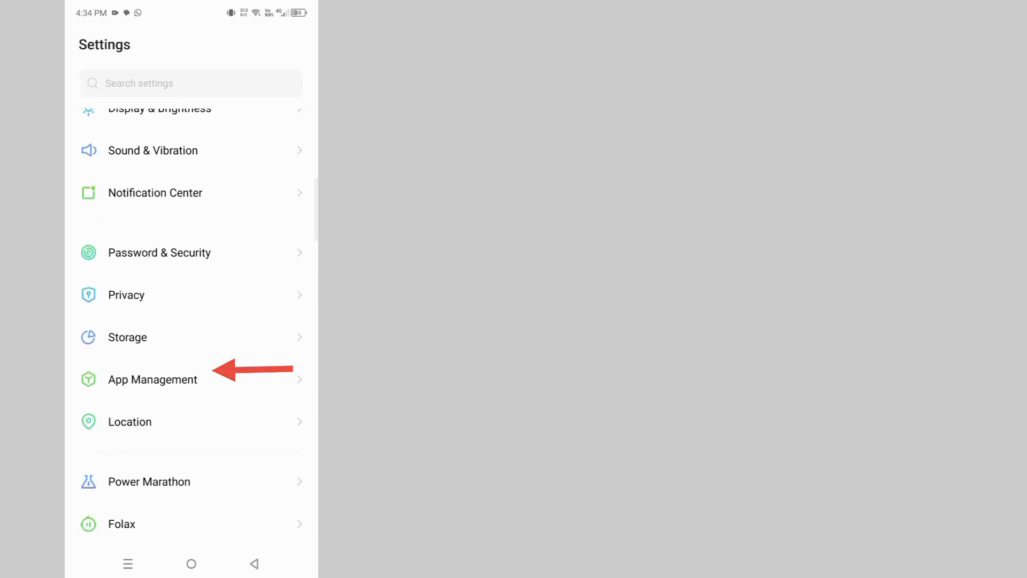
pyautogui.click(152, 378)
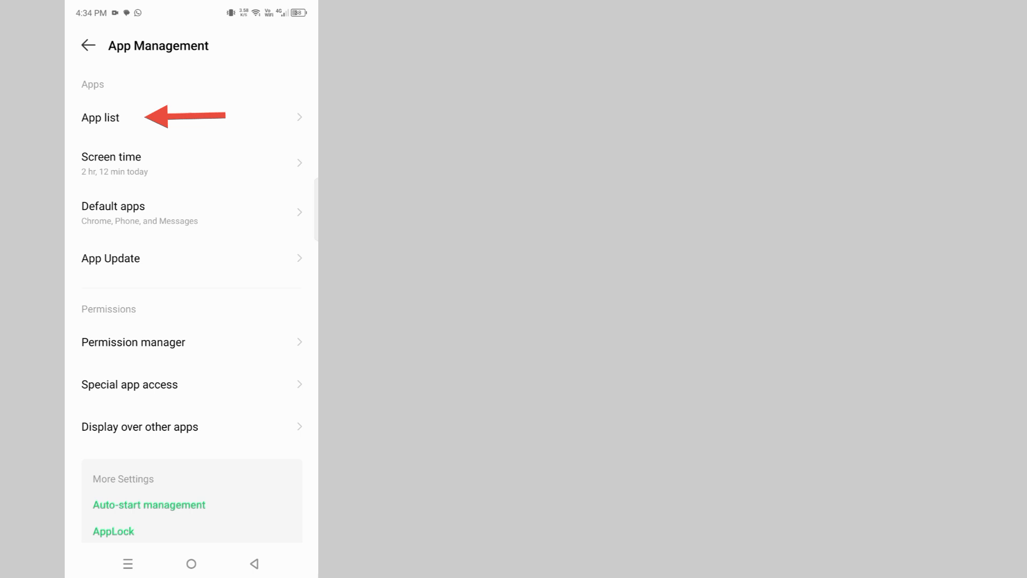
pyautogui.click(101, 118)
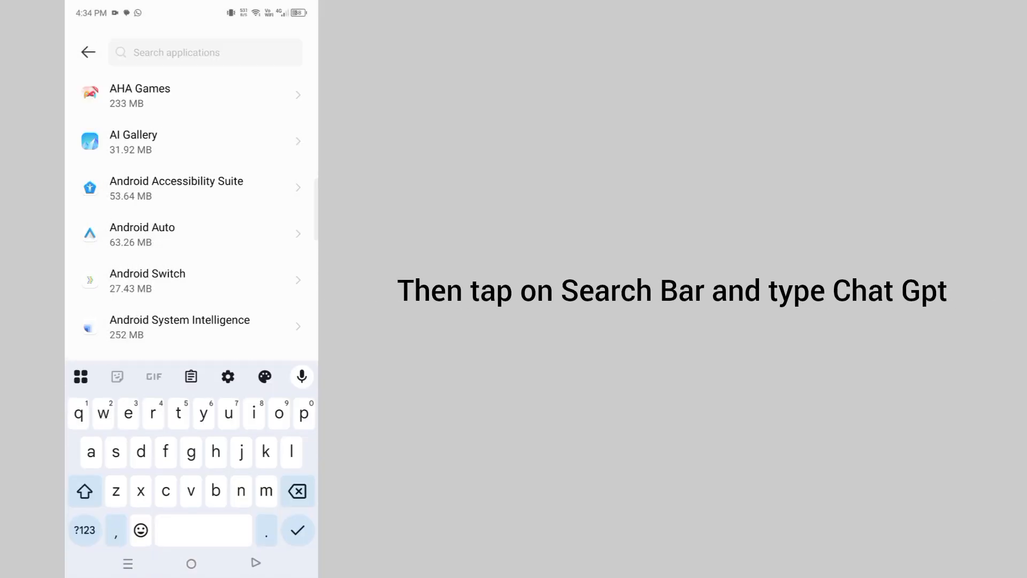
# - Find ChatGPT by searching 'chat' and clear its cache and stored app data
pyautogui.write('chat')
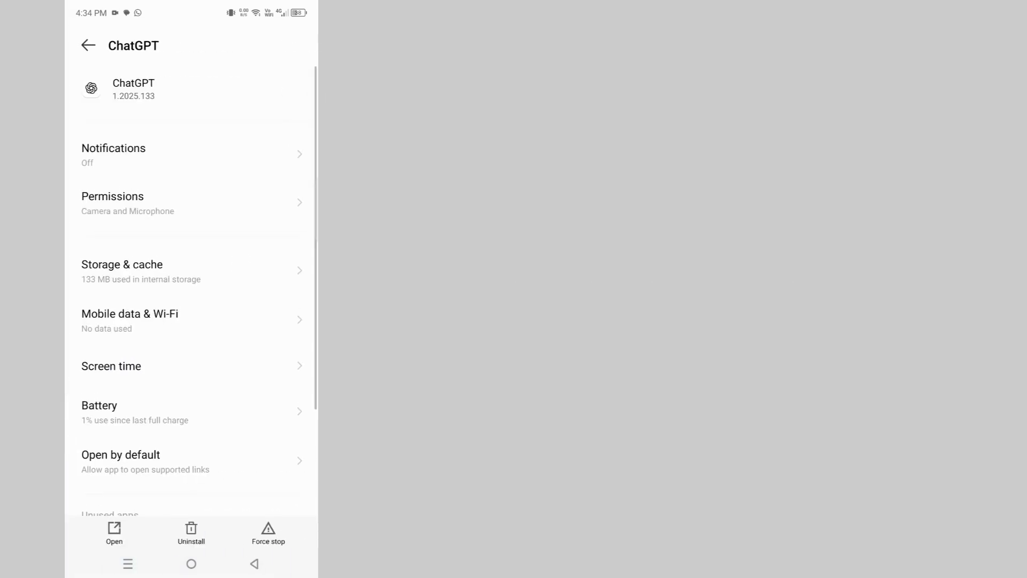
pyautogui.click(164, 269)
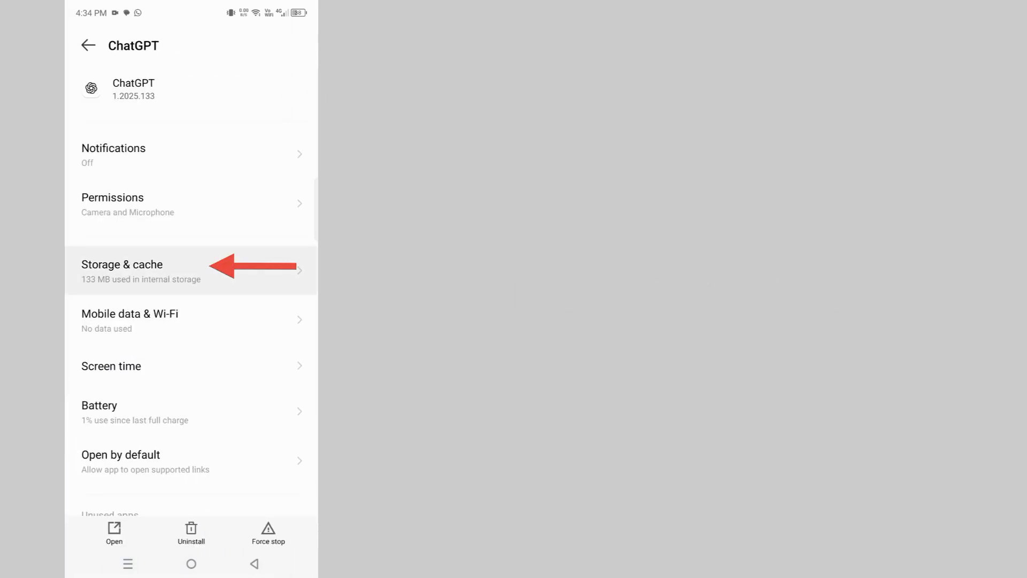
pyautogui.click(122, 265)
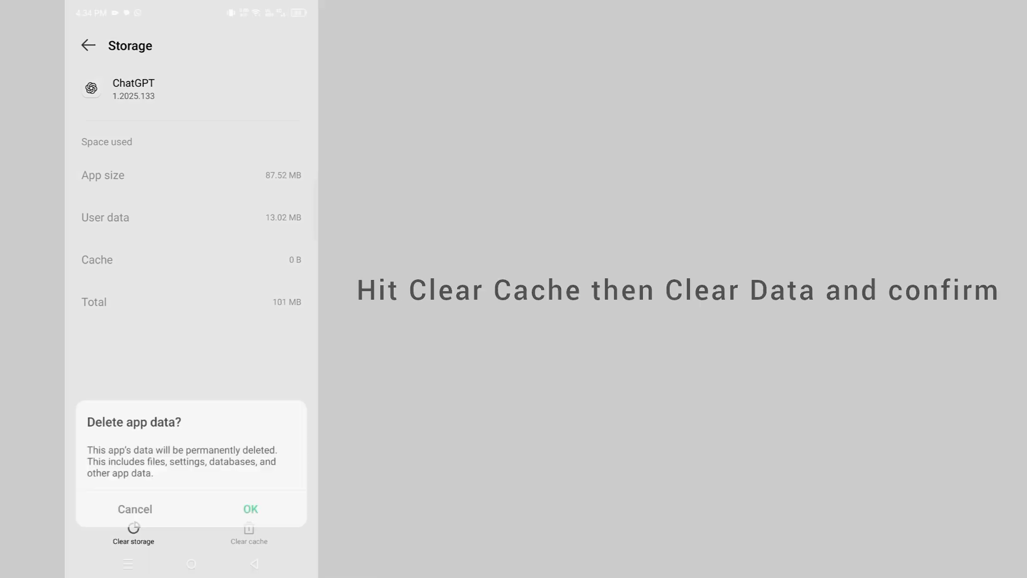
pyautogui.click(249, 509)
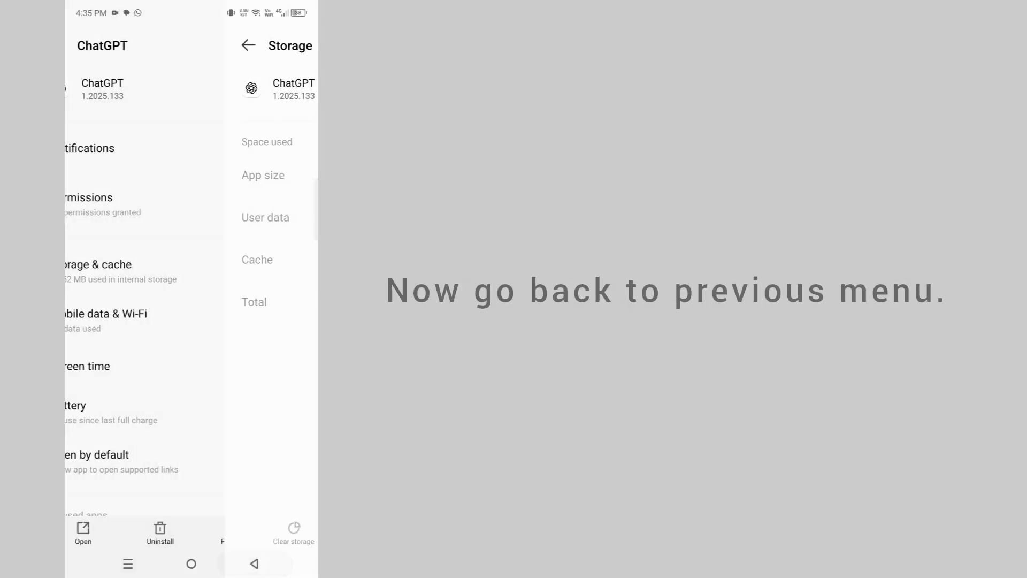
# - Search 'play' in the app list and bring up Google Play Store's app details
pyautogui.click(255, 564)
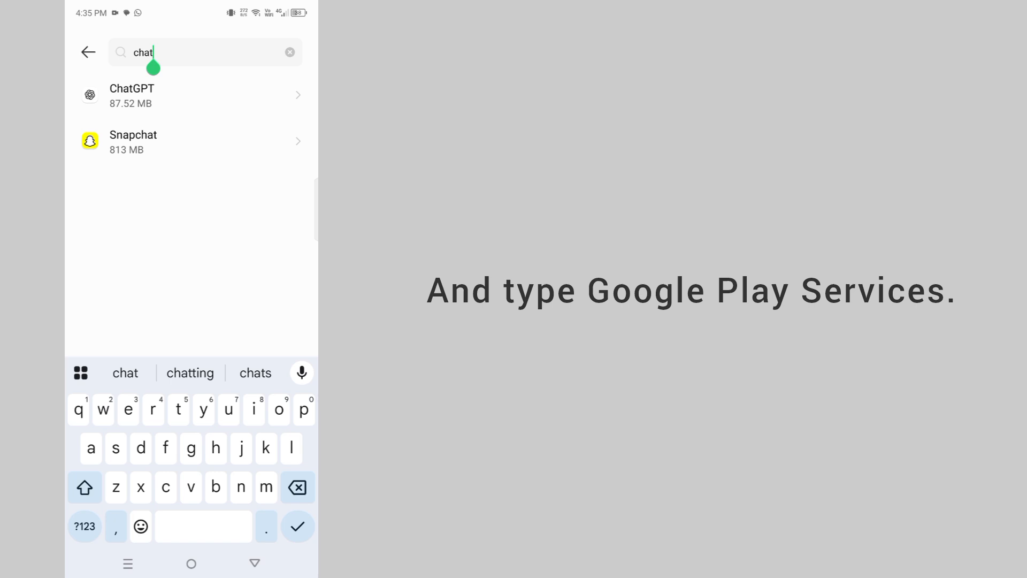
pyautogui.write('pla')
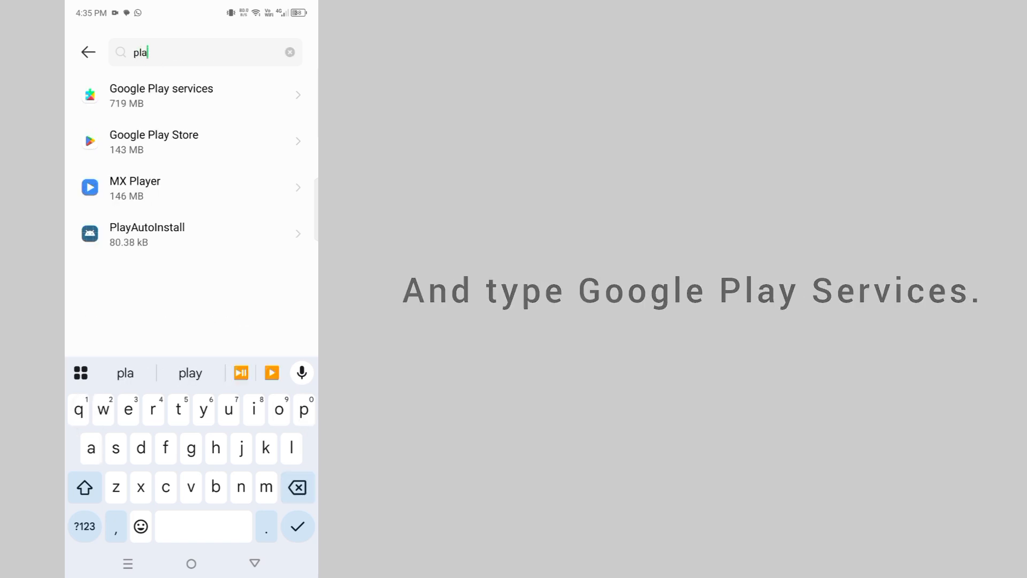
pyautogui.write('y')
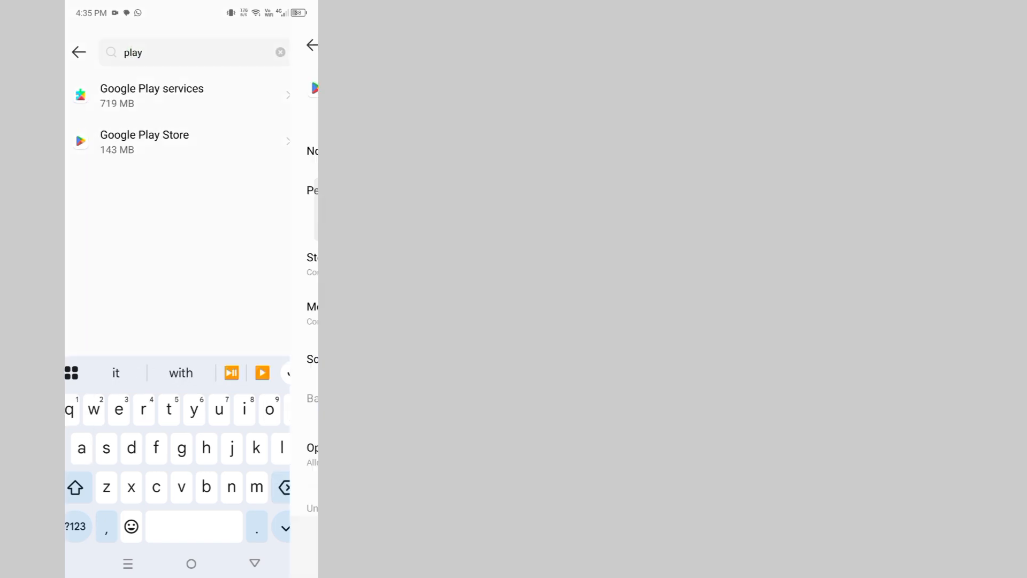
pyautogui.click(145, 141)
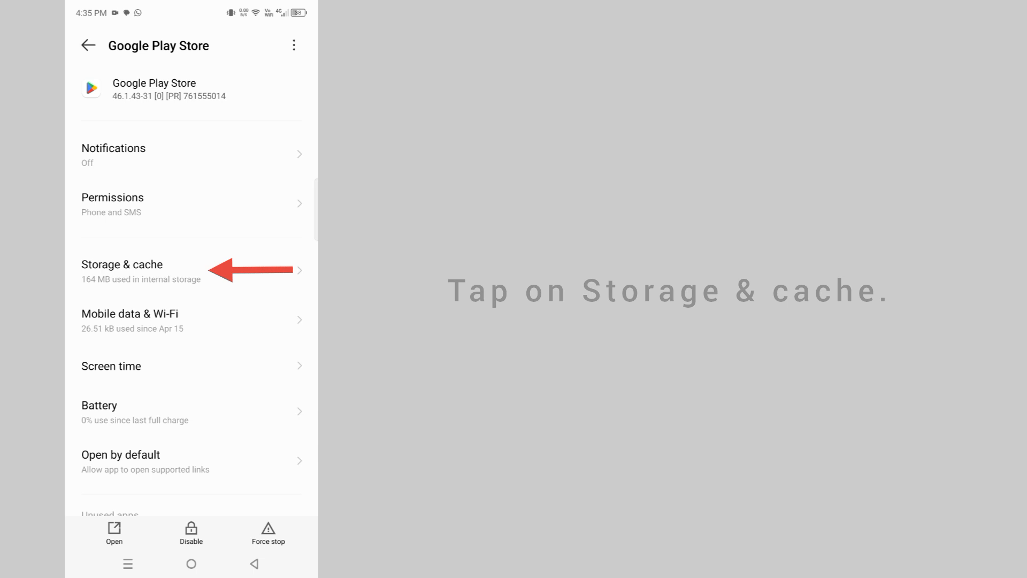
# - Clear Google Play Store's cache and delete all of its stored data
pyautogui.click(121, 269)
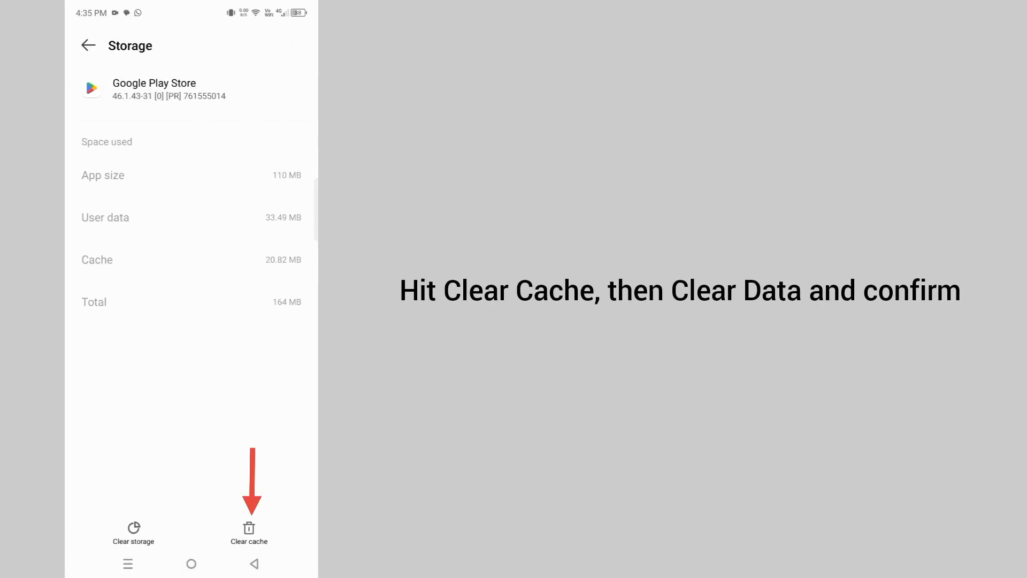
pyautogui.click(248, 530)
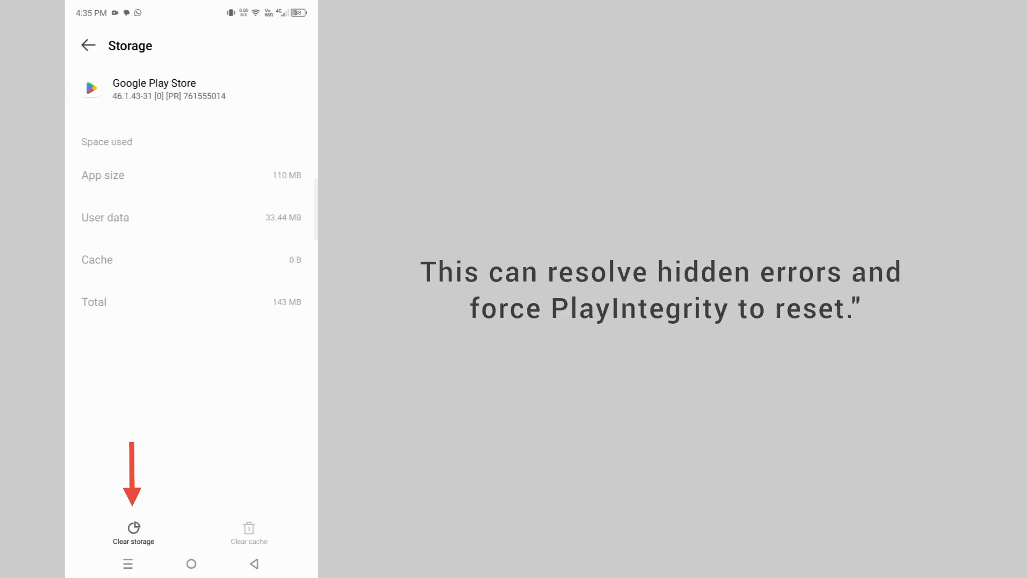
pyautogui.click(133, 531)
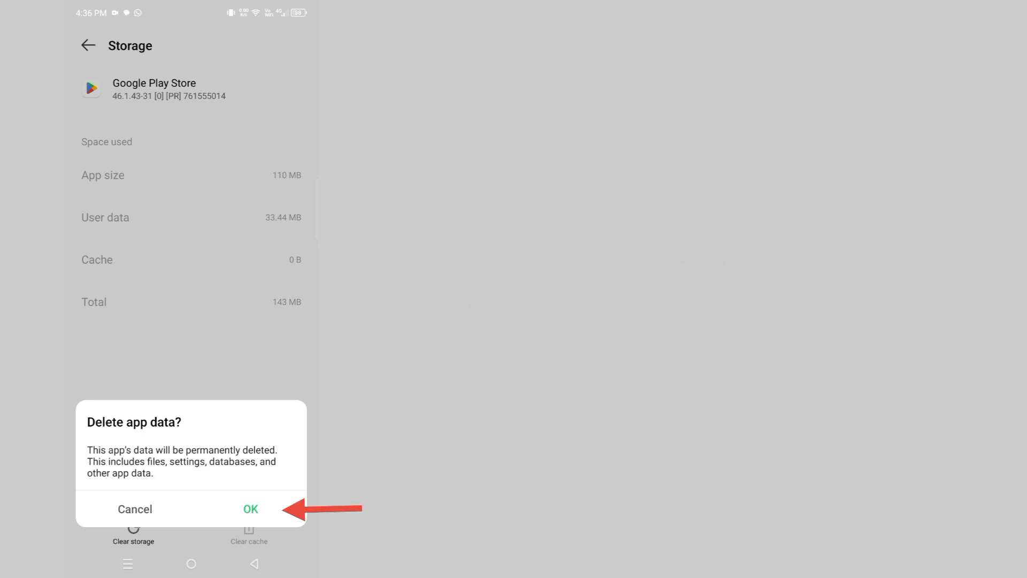
pyautogui.click(250, 509)
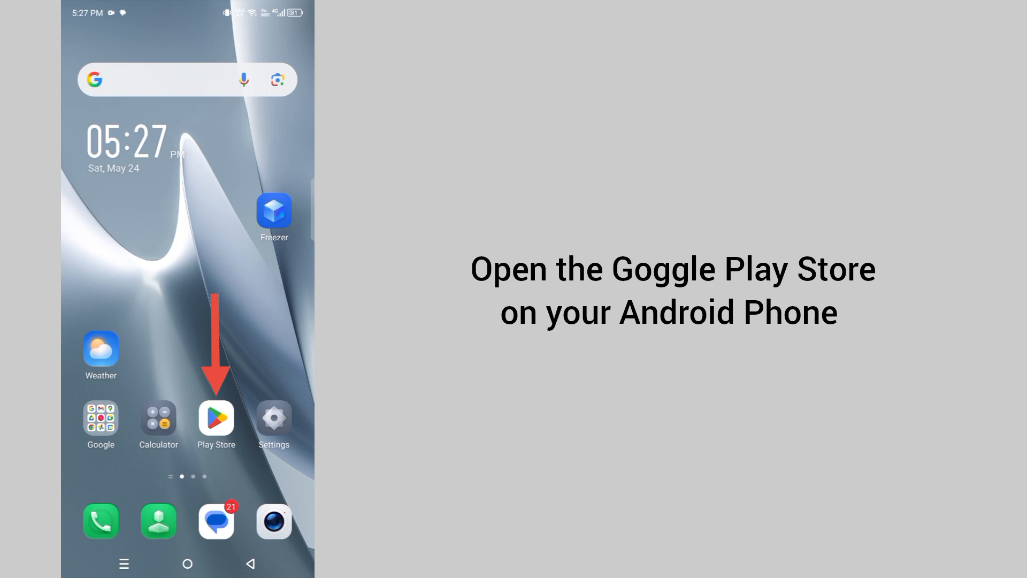
# - Launch Play Store and bring up its account menu from the profile avatar
pyautogui.click(216, 416)
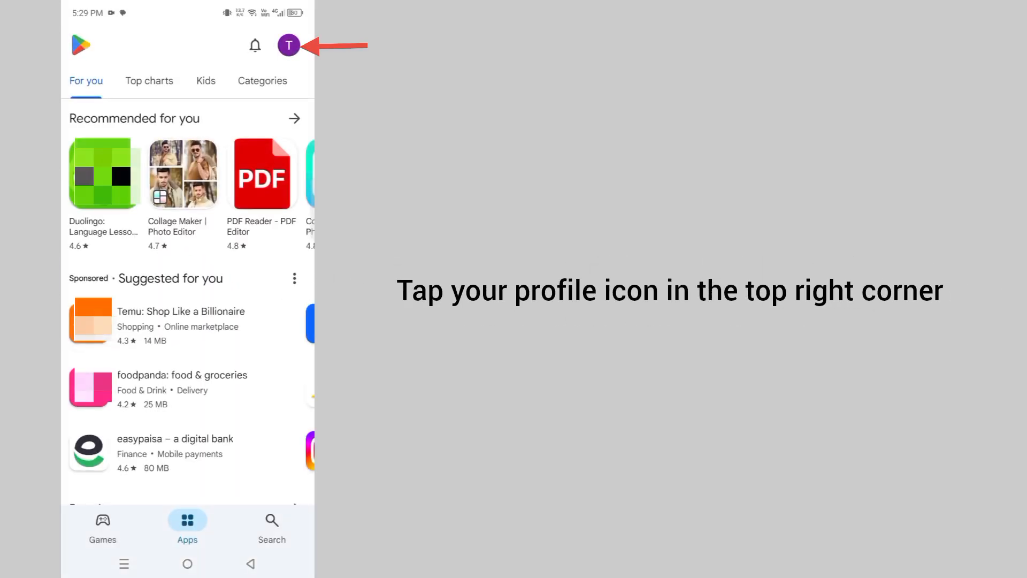
pyautogui.click(288, 45)
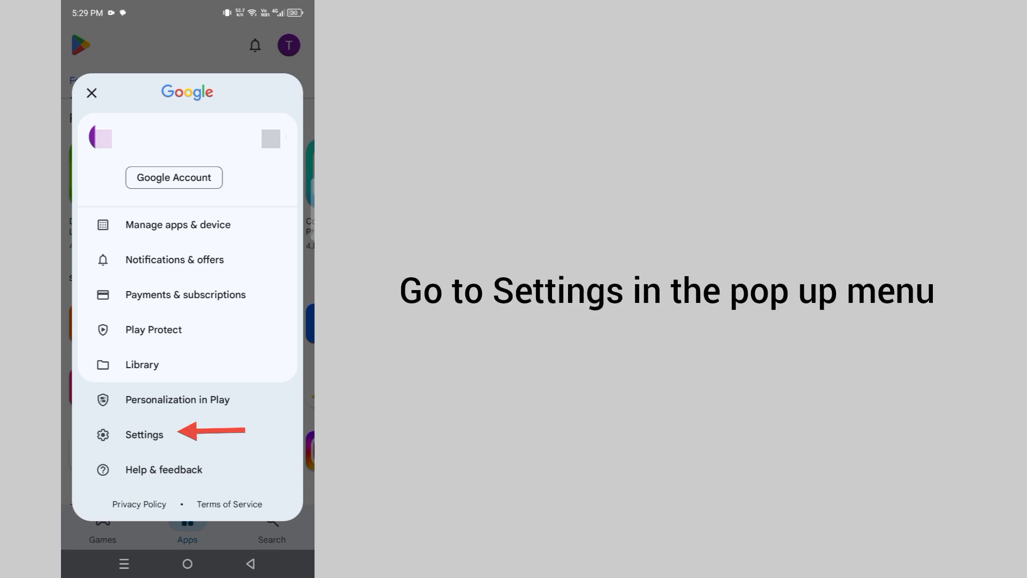
# - Check About shows 'Device is certified' under Play Protect, then return home
pyautogui.click(144, 435)
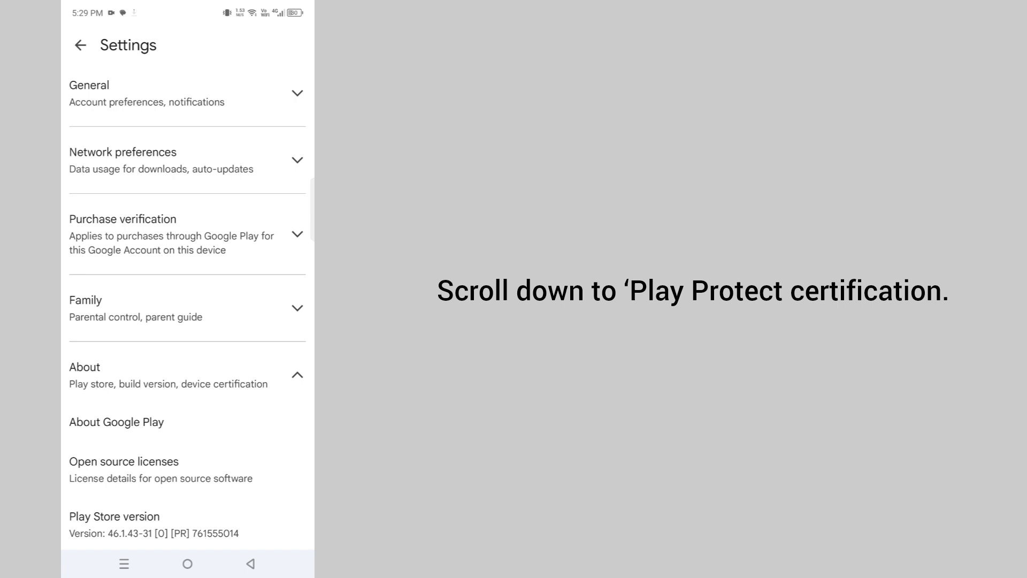
pyautogui.scroll(-3)
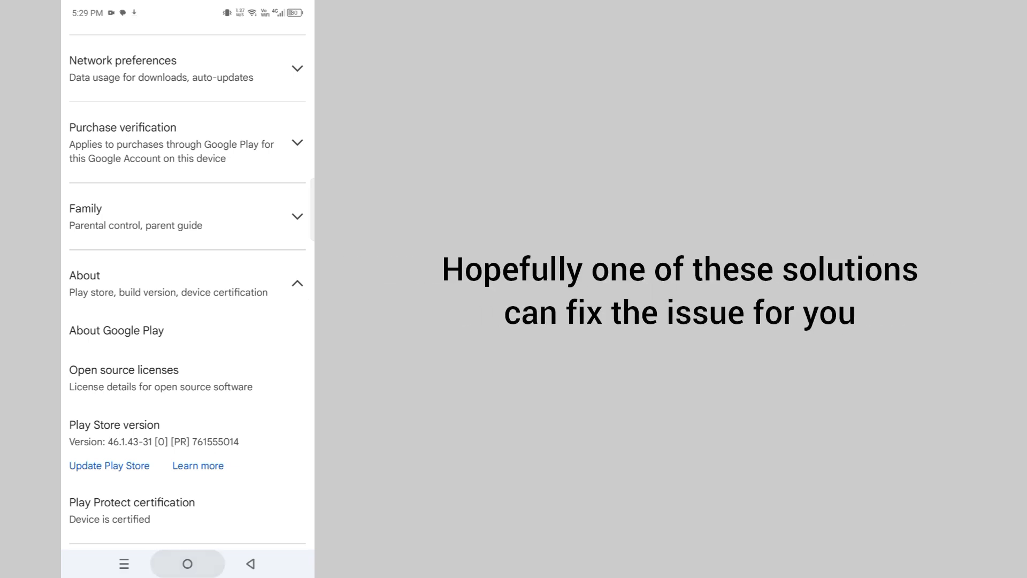
pyautogui.click(188, 564)
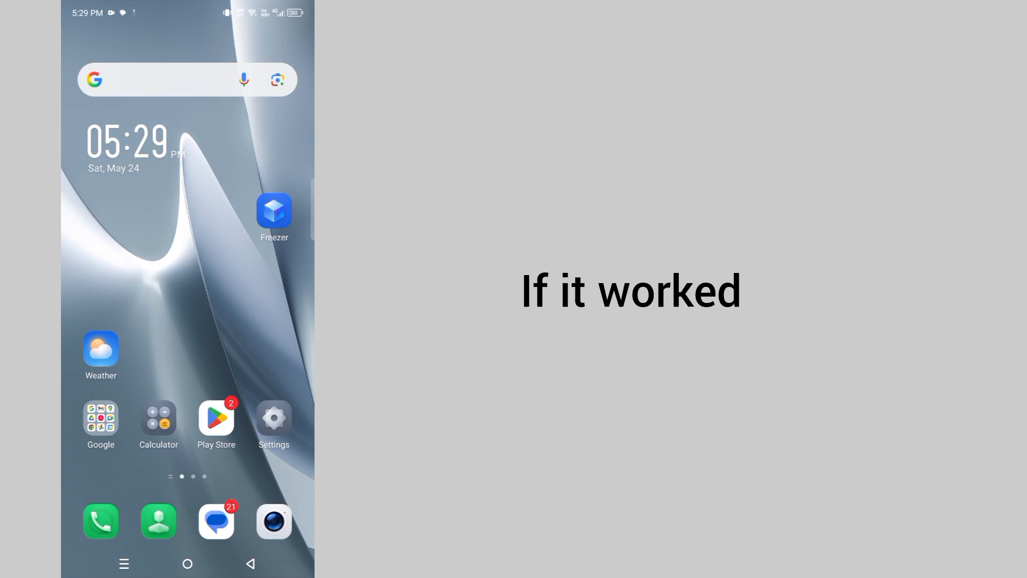